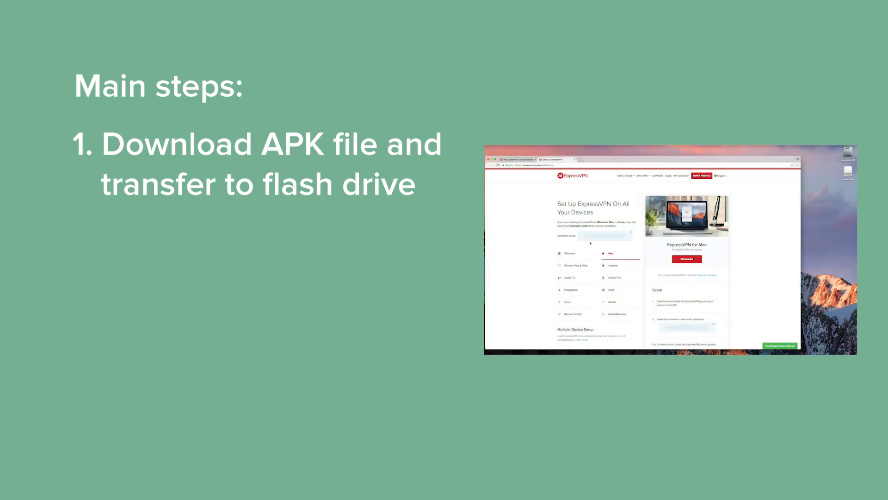
# - Reveal all three main steps for putting ExpressVPN on Fire TV in the slides
pyautogui.click(613, 265)
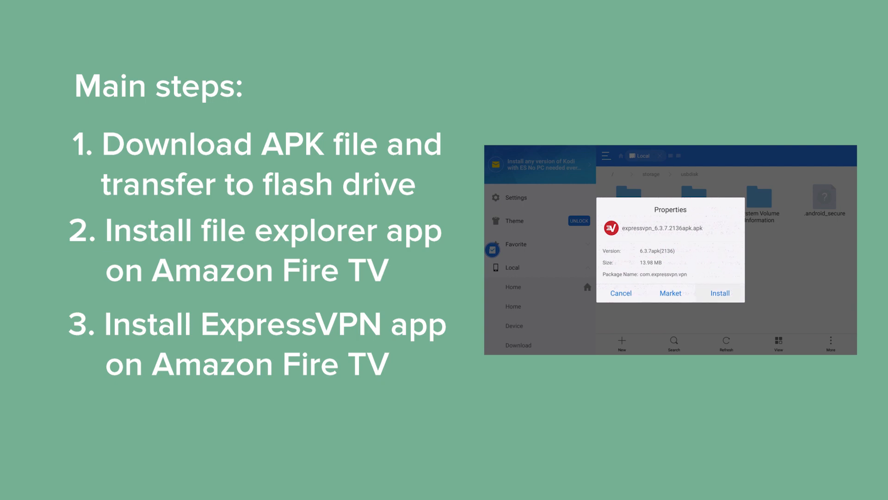
pyautogui.click(720, 293)
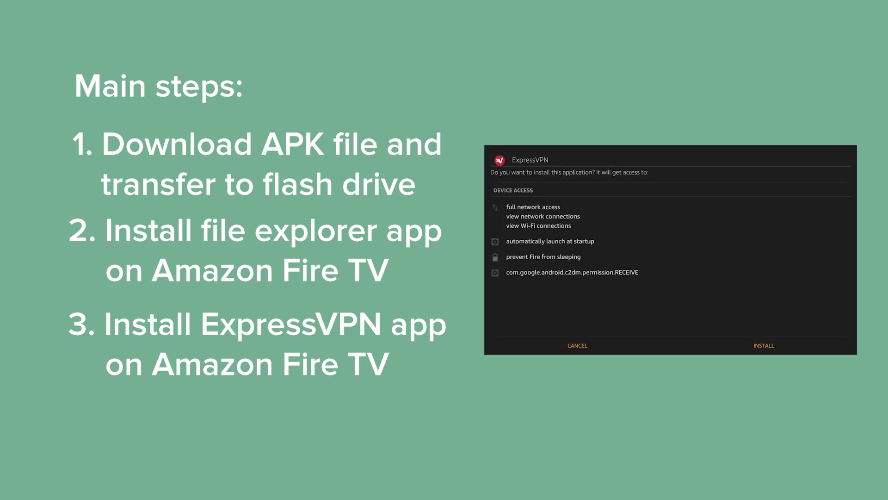
pyautogui.moveTo(577, 346)
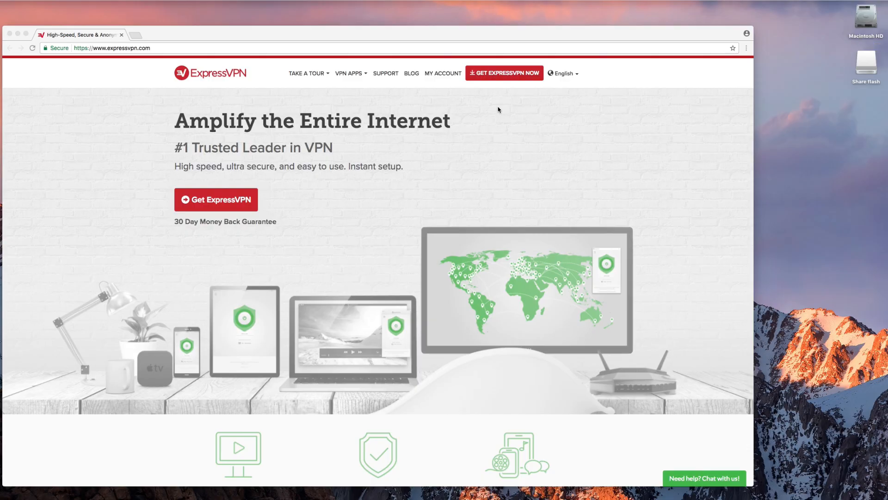
pyautogui.moveTo(484, 100)
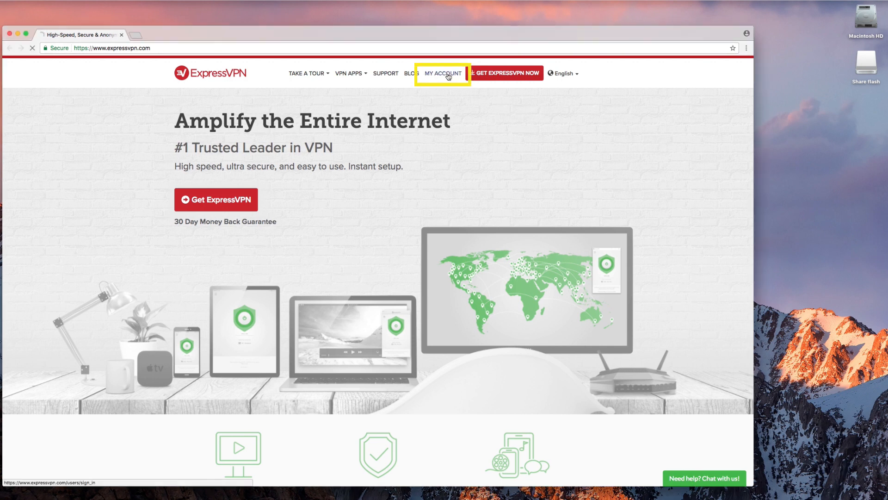
# - Sign in to the ExpressVPN account and reach the Android setup options
pyautogui.click(444, 72)
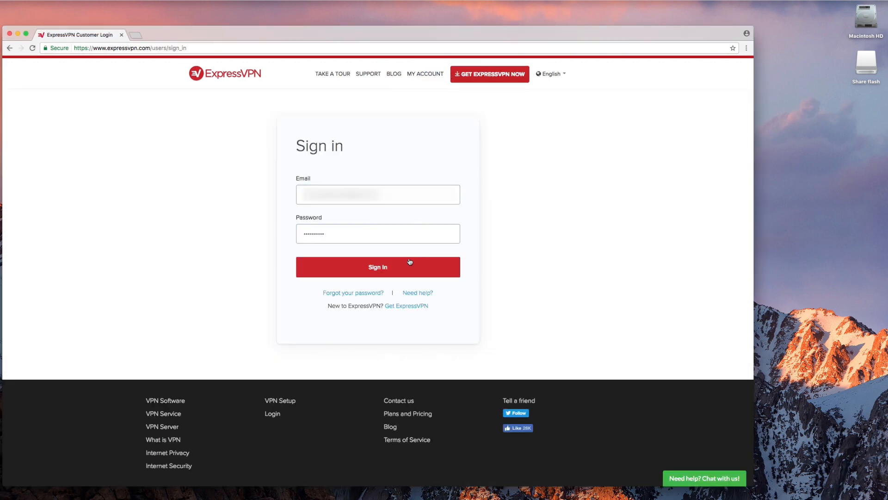
pyautogui.click(377, 267)
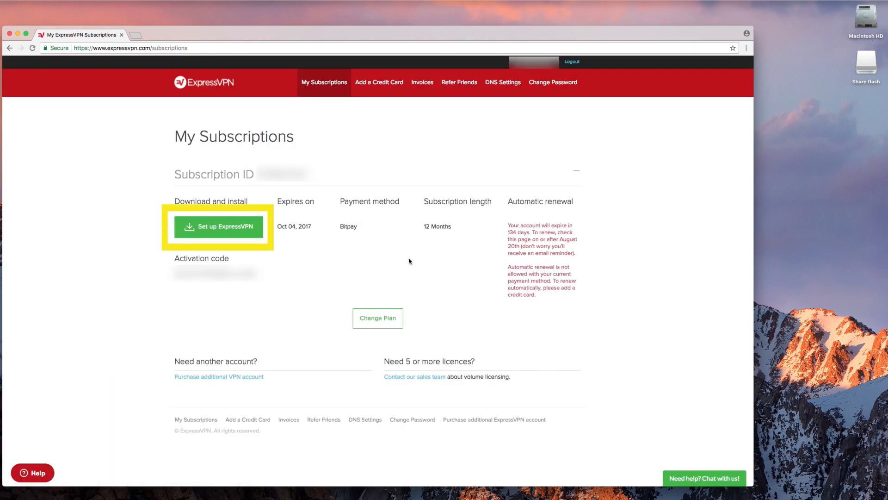
pyautogui.click(218, 226)
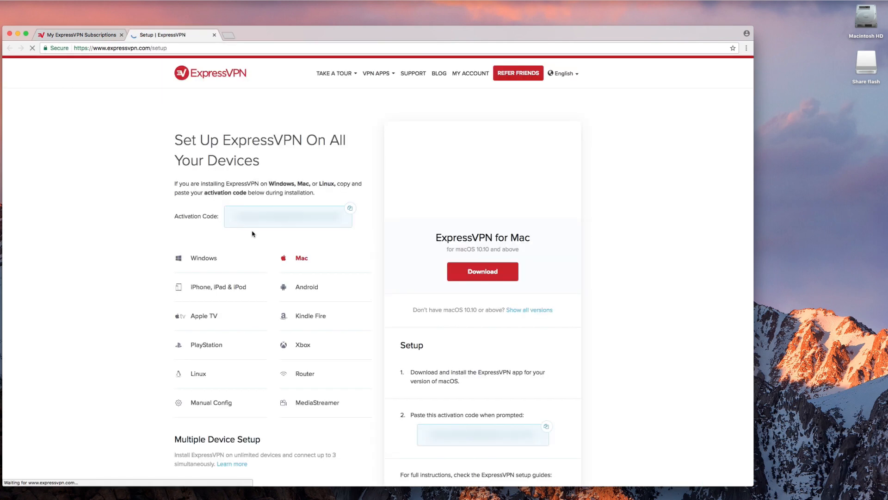
pyautogui.click(306, 287)
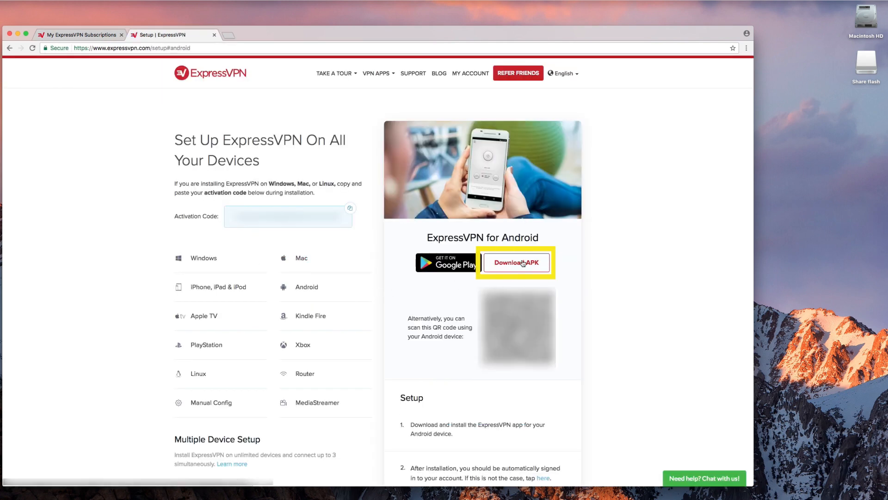
# - Download the ExpressVPN Android APK and show it in the browser downloads
pyautogui.click(516, 263)
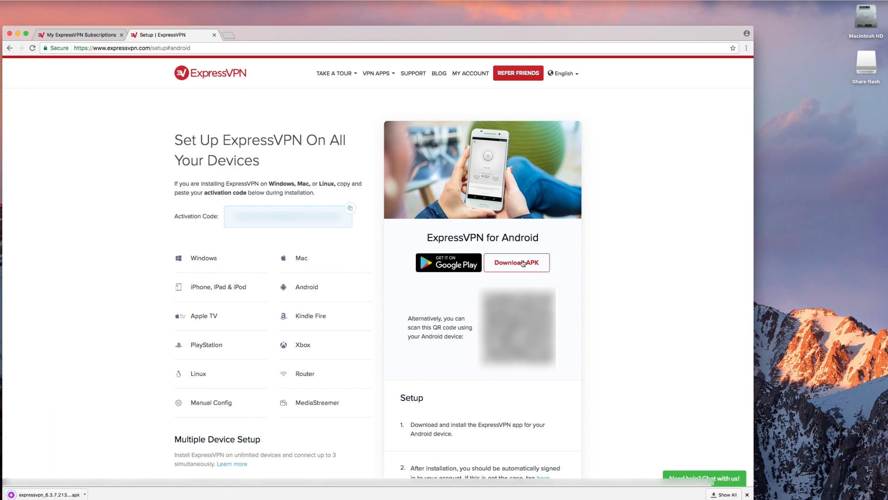
pyautogui.click(517, 263)
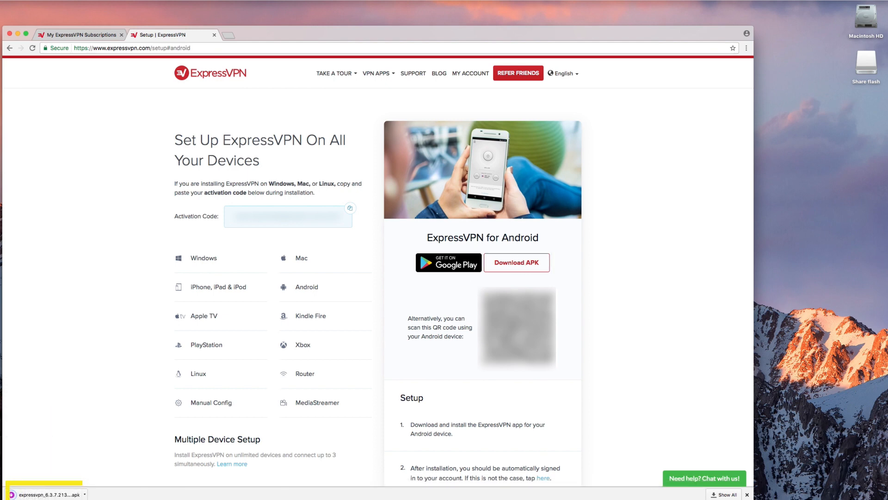
pyautogui.click(865, 63)
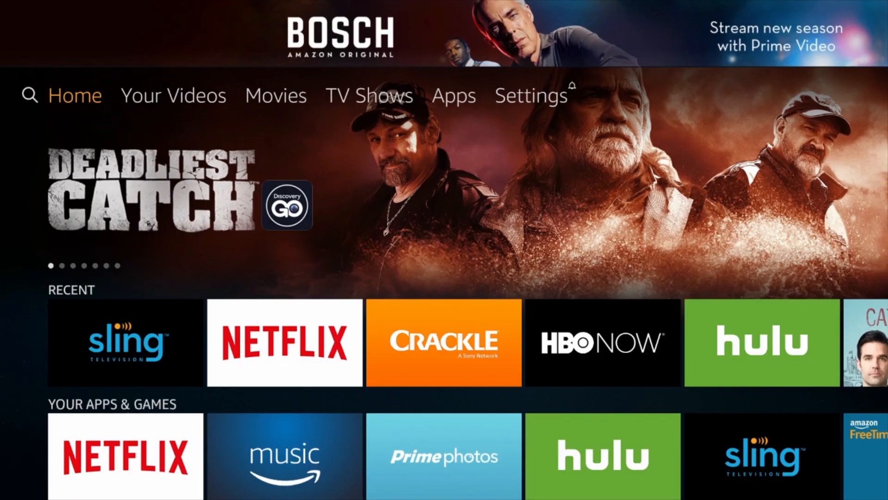
# - Turn on Apps from Unknown Sources in Fire TV Settings > Device > Developer options
pyautogui.click(173, 96)
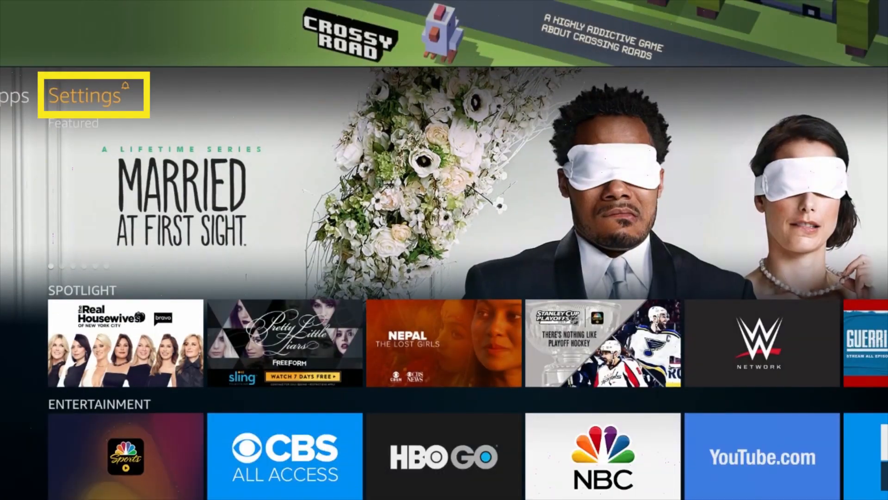
pyautogui.click(85, 94)
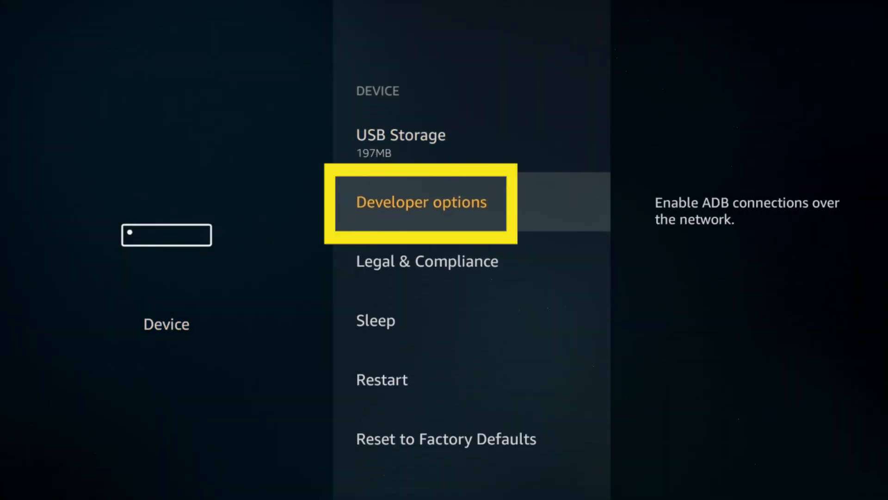
pyautogui.click(421, 202)
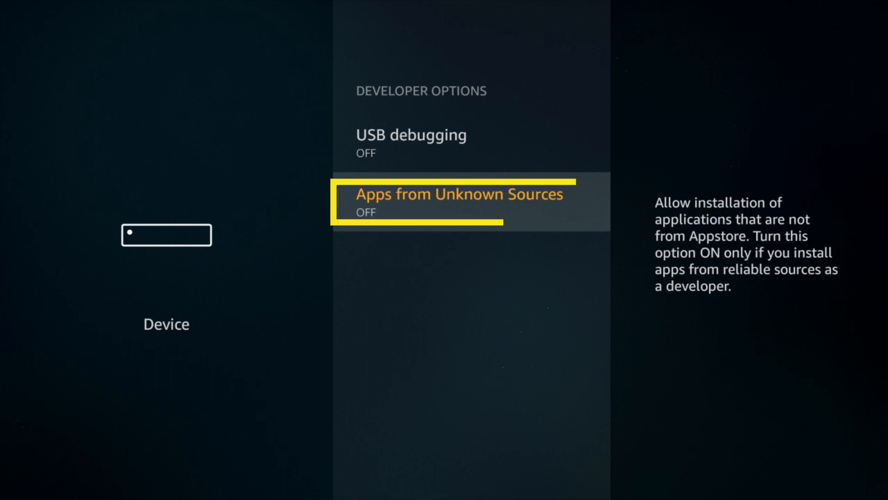
pyautogui.click(459, 194)
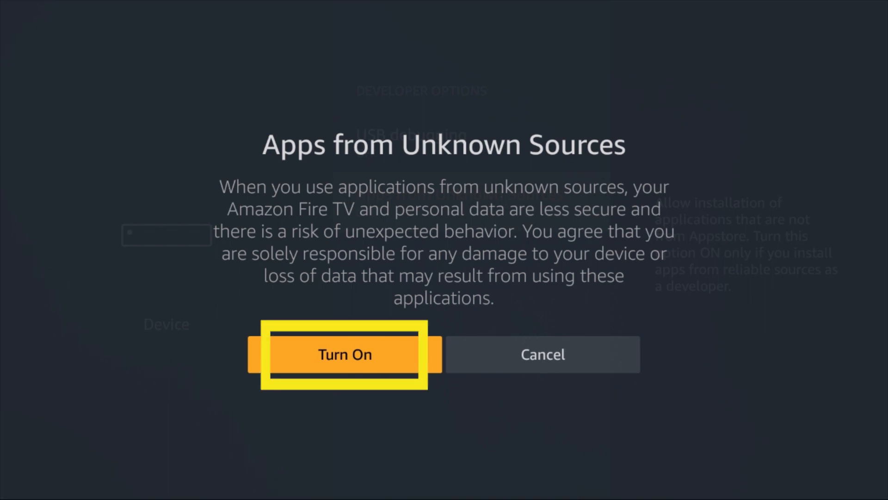
pyautogui.click(345, 354)
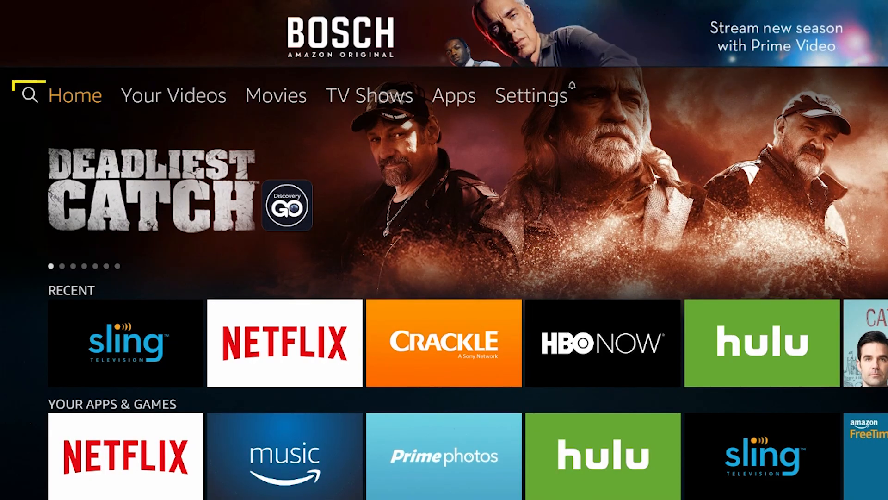
pyautogui.moveTo(29, 94)
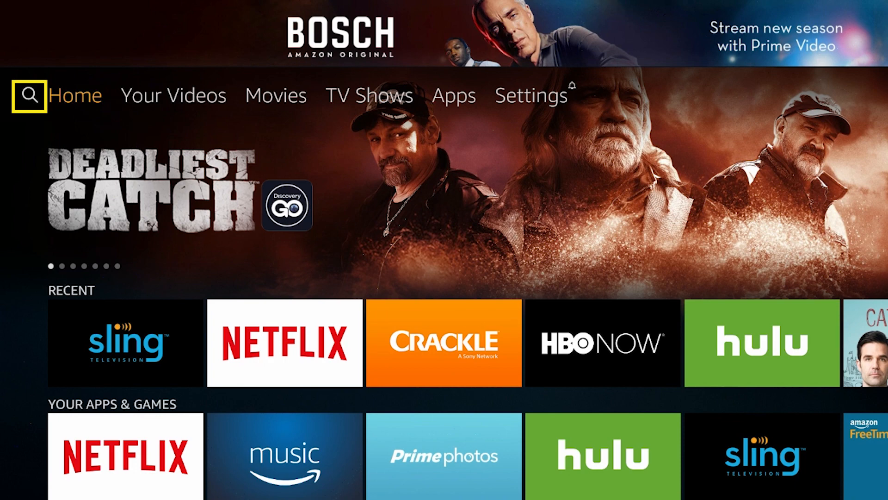
# - Find 'Es Explore' in Fire TV search, download ES File Explorer File Manager and launch it
pyautogui.click(29, 95)
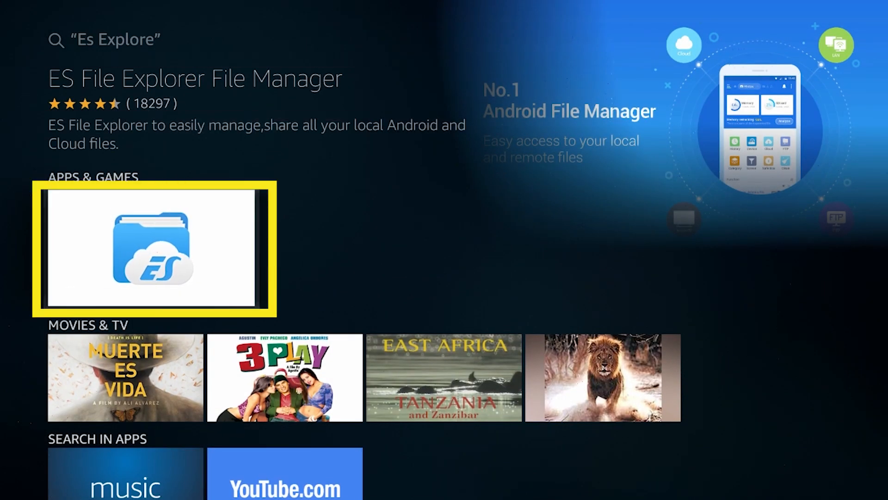
pyautogui.click(156, 246)
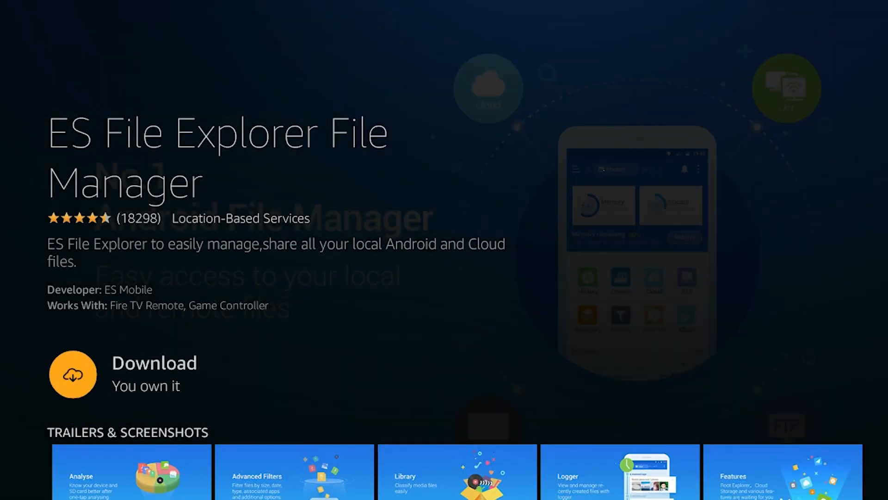
pyautogui.click(73, 374)
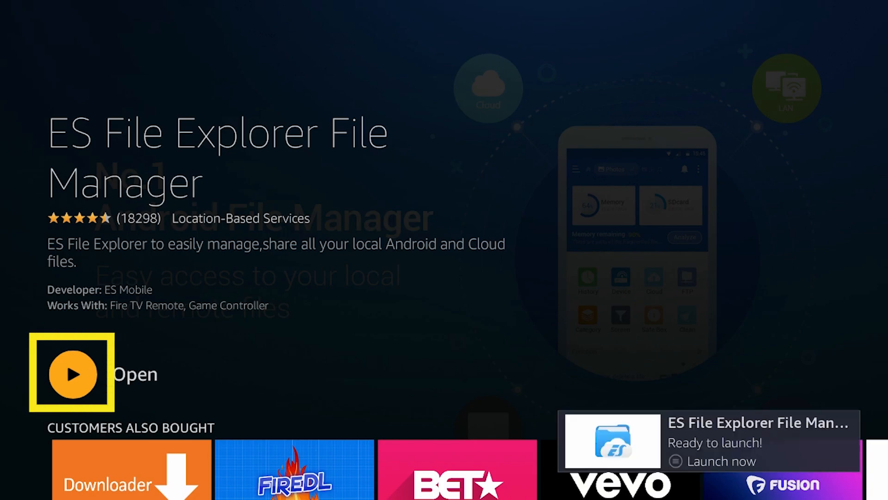
pyautogui.click(72, 373)
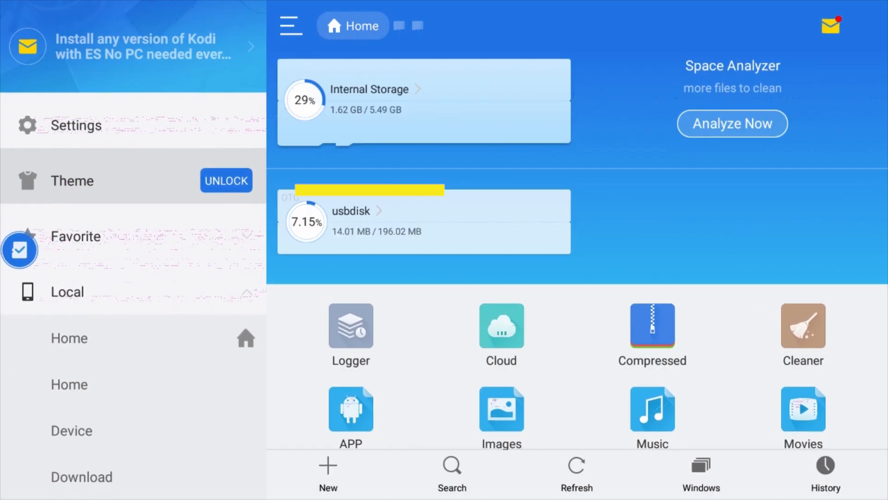
# - Browse the USB flash drive in ES File Explorer and start the ExpressVPN APK install
pyautogui.click(360, 222)
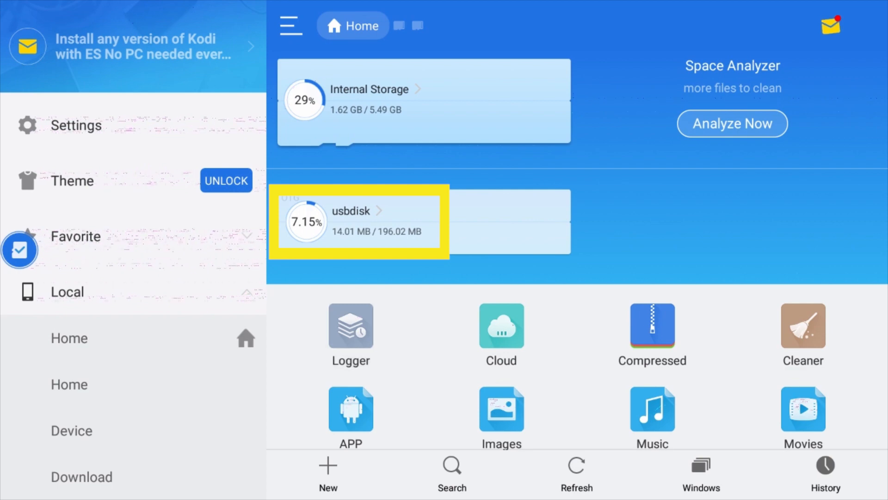
pyautogui.click(352, 221)
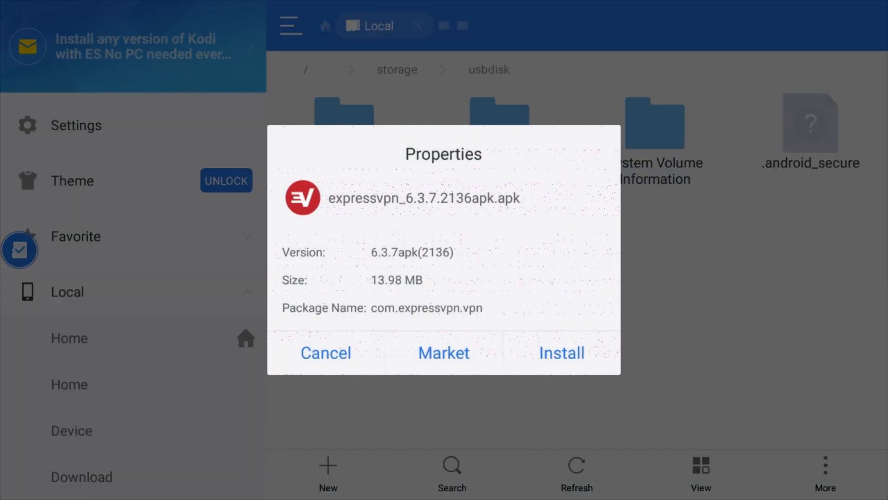
pyautogui.click(561, 352)
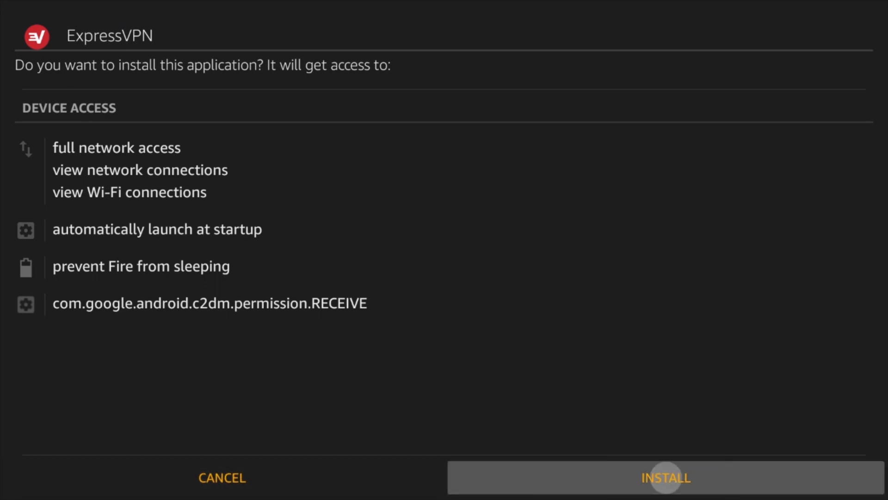
# - Install ExpressVPN and close the installer with DONE, returning to the Fire TV home
pyautogui.click(666, 477)
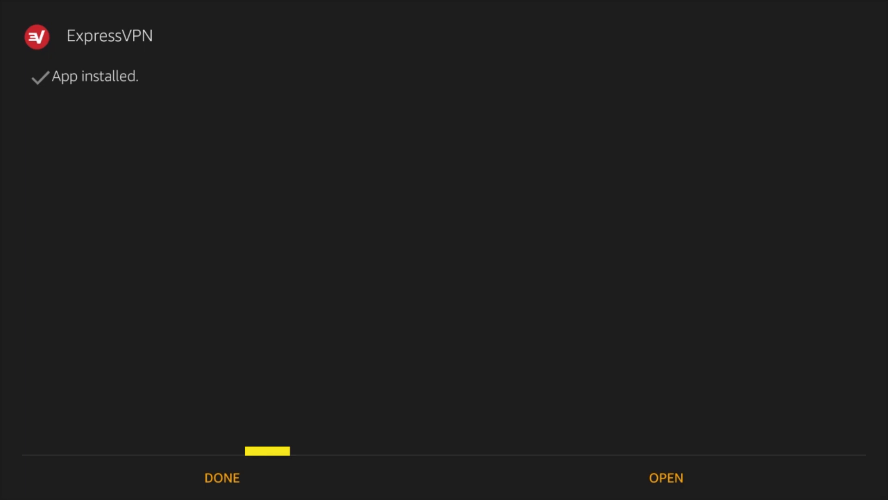
pyautogui.click(222, 477)
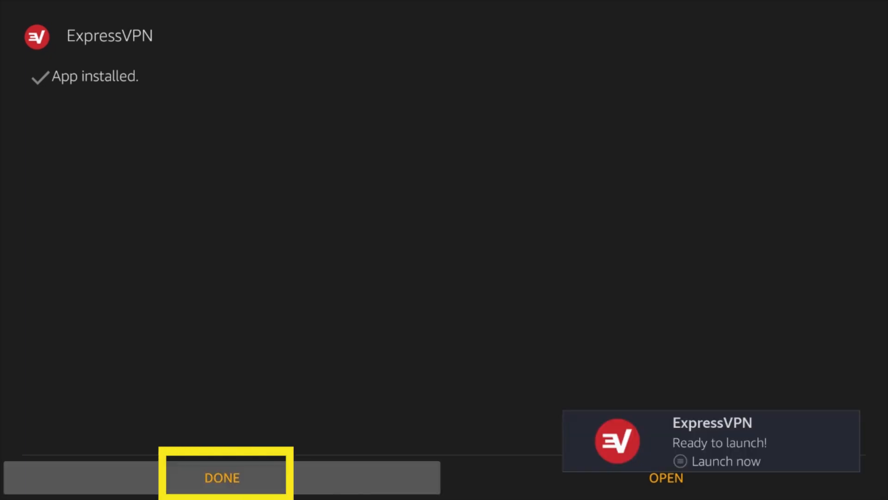
pyautogui.click(222, 477)
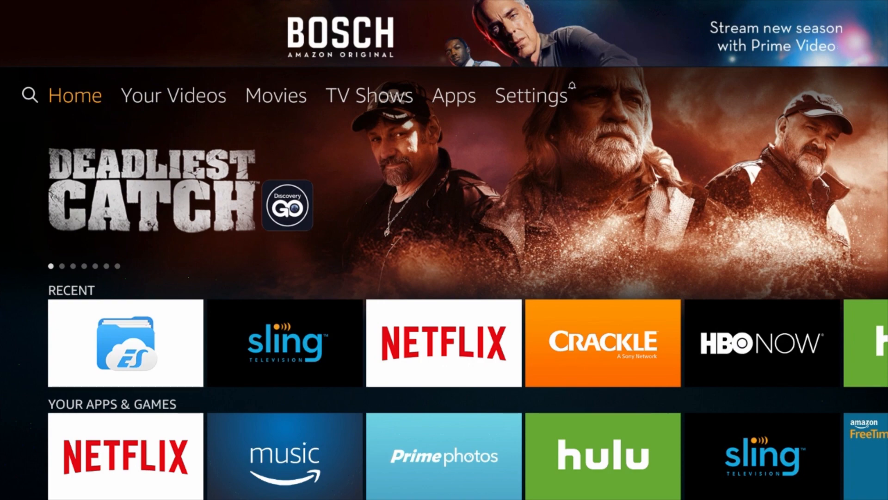
pyautogui.click(174, 95)
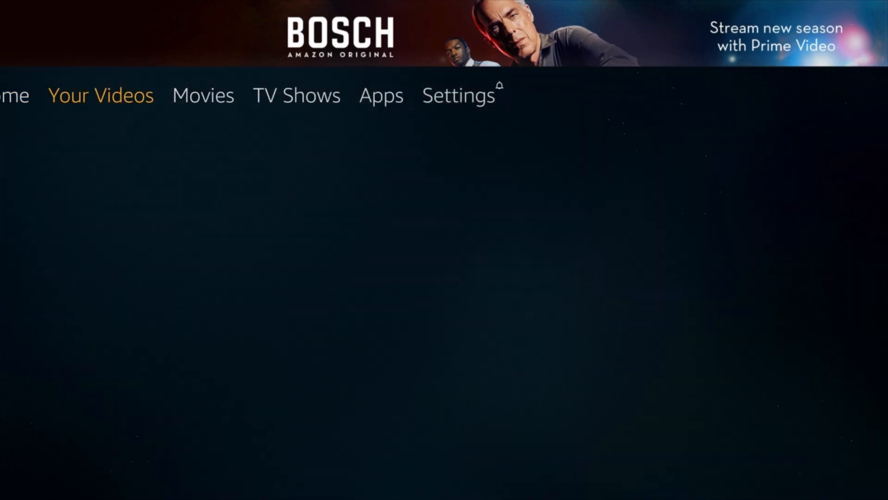
pyautogui.click(458, 96)
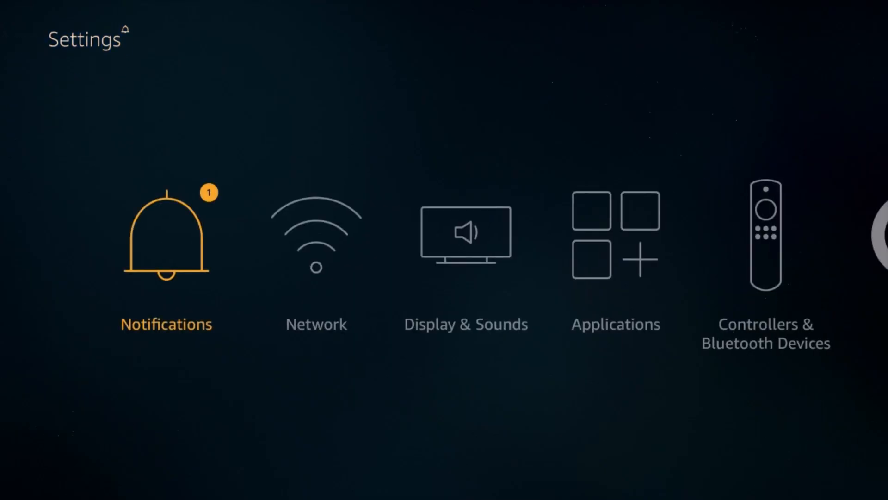
pyautogui.hscroll(3)
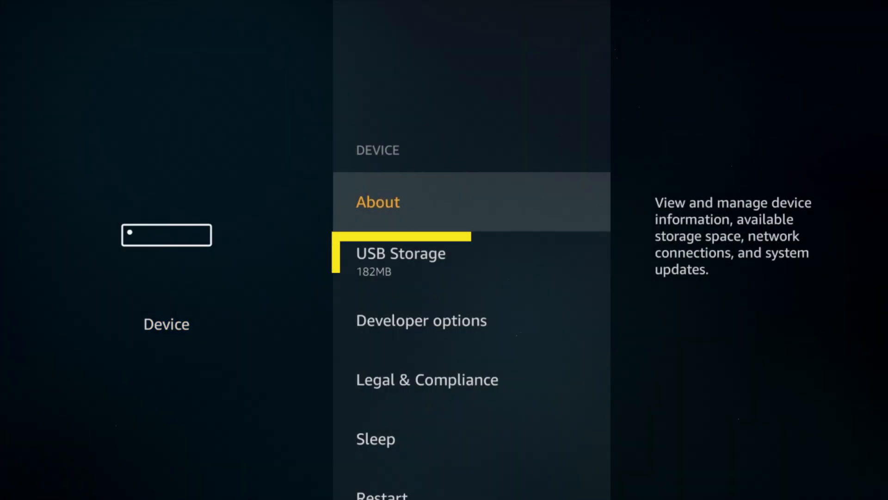
pyautogui.click(401, 253)
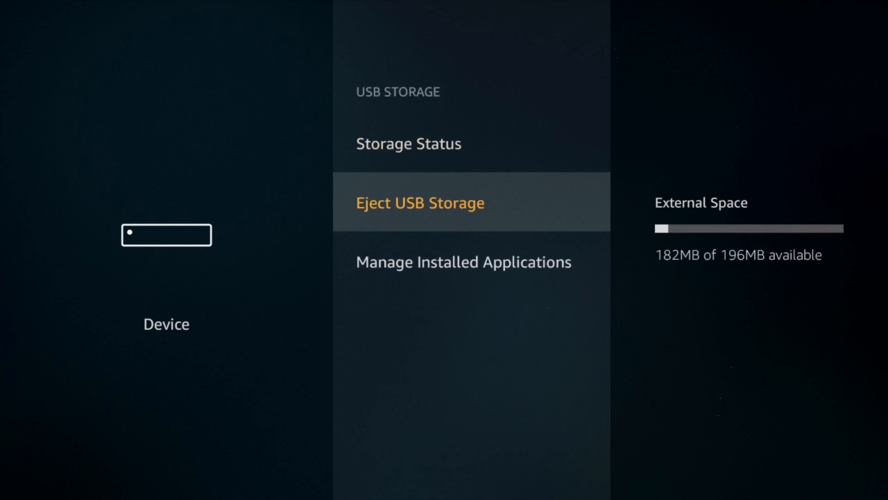
pyautogui.click(419, 201)
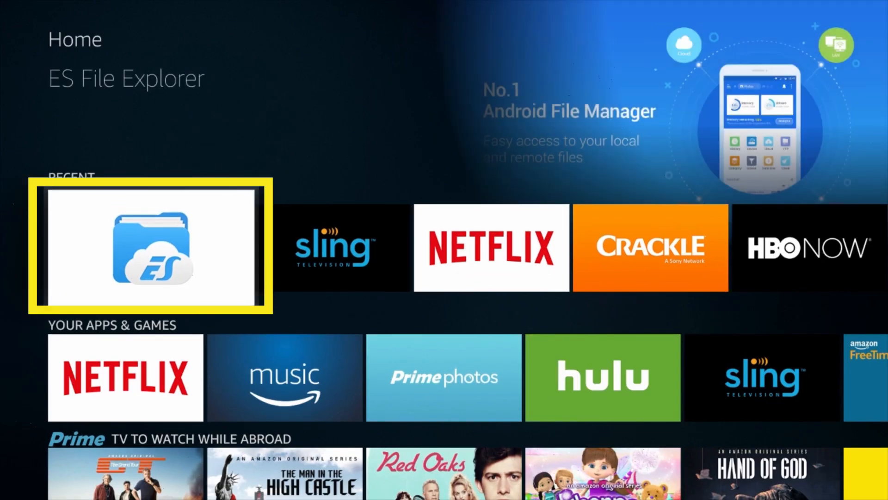
# - Launch ExpressVPN from ES File Explorer's APP list via its Properties dialog
pyautogui.click(151, 245)
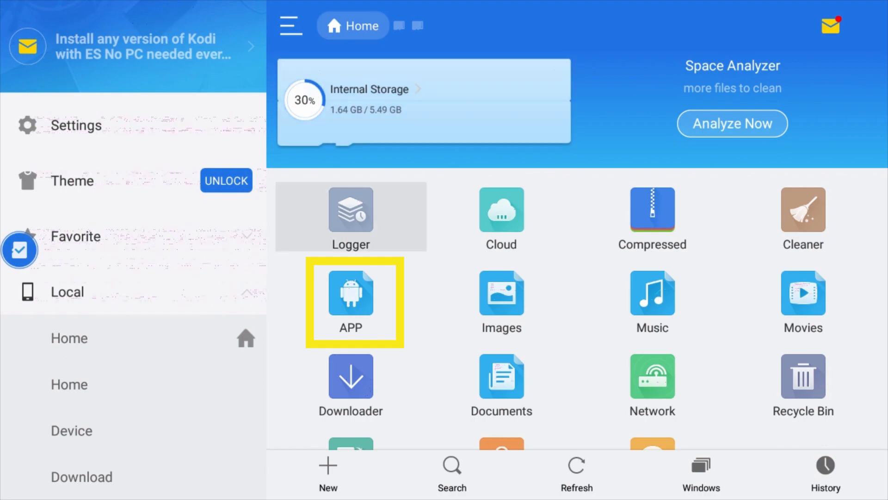
pyautogui.click(350, 295)
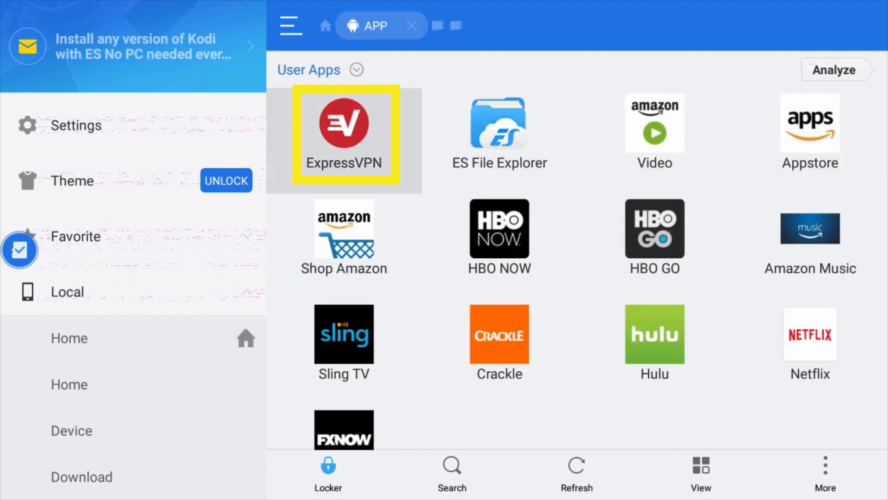
pyautogui.click(344, 123)
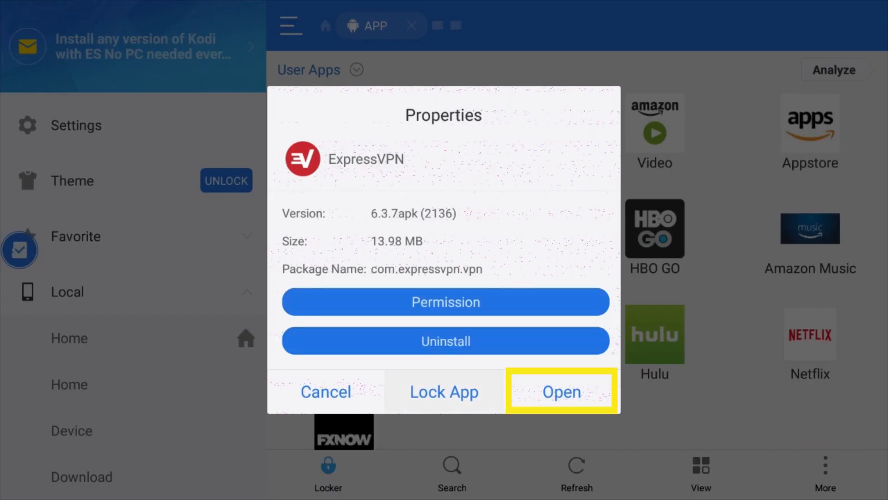
pyautogui.click(561, 391)
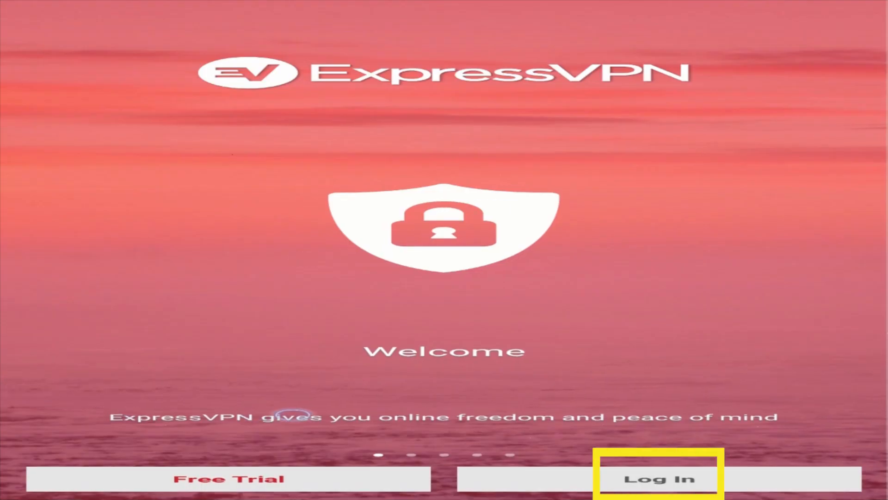
# - Log in to ExpressVPN with the account email and password
pyautogui.click(658, 478)
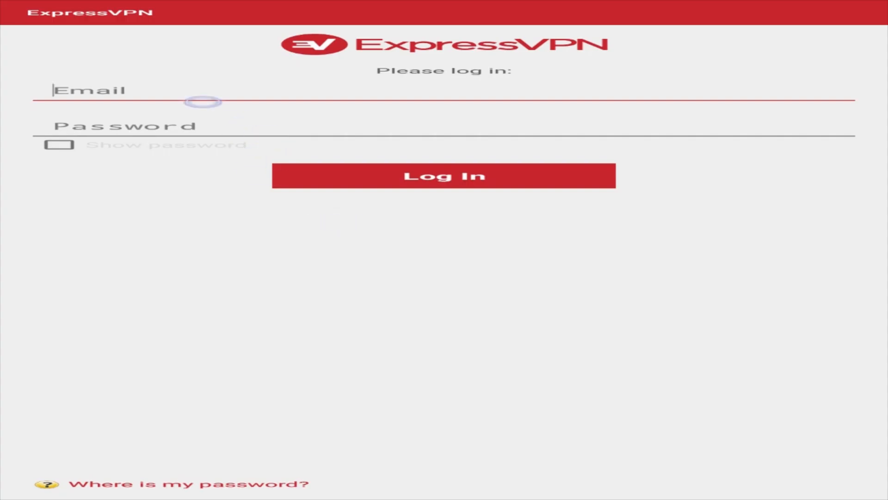
pyautogui.click(396, 126)
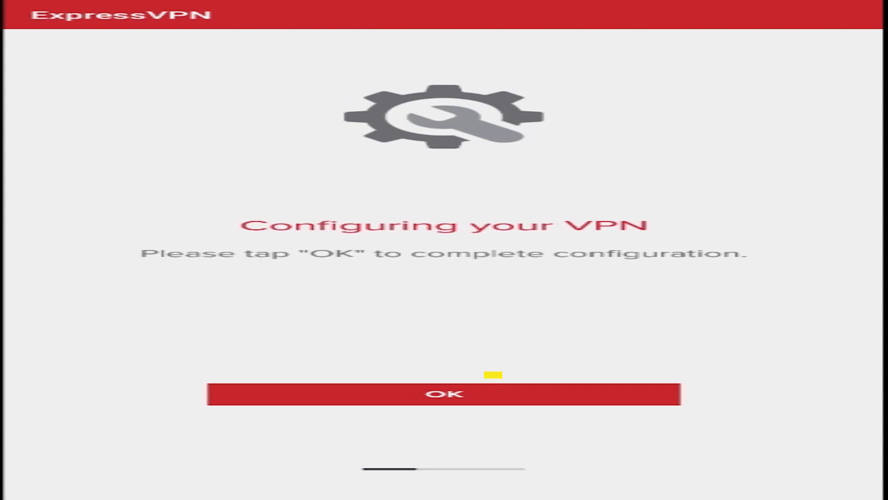
# - Confirm VPN configuration, accept the connection request and answer the analytics prompt
pyautogui.click(445, 394)
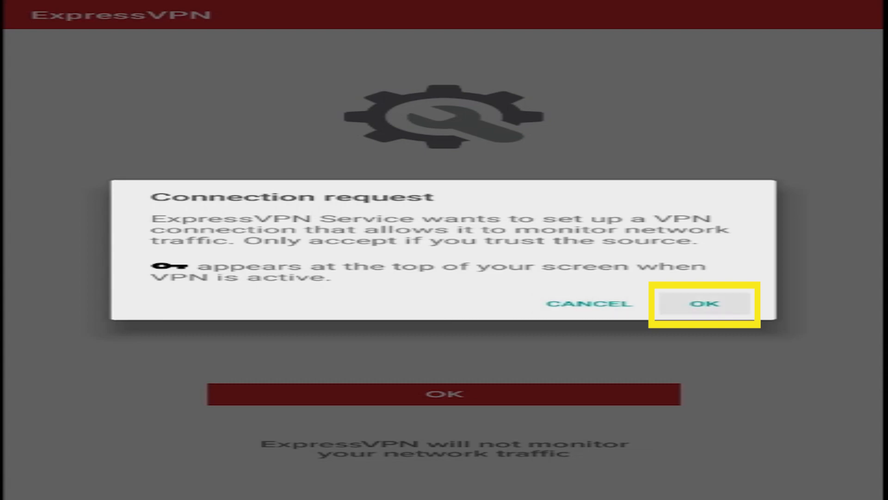
pyautogui.click(705, 303)
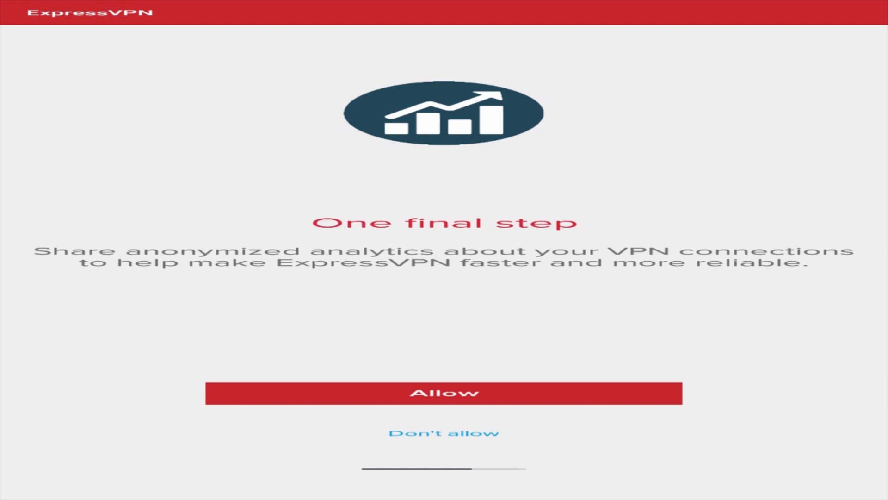
pyautogui.click(444, 393)
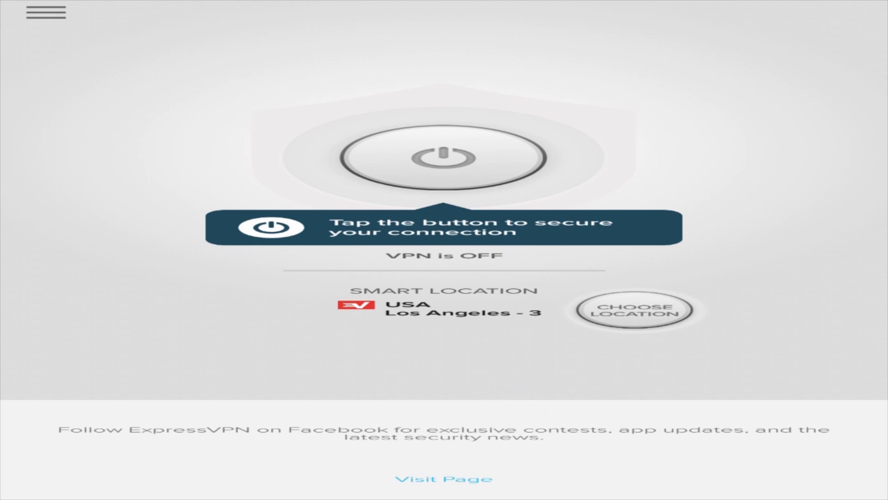
# - Connect the VPN to USA Los Angeles - 3, check the smart location, and toggle it again
pyautogui.click(443, 158)
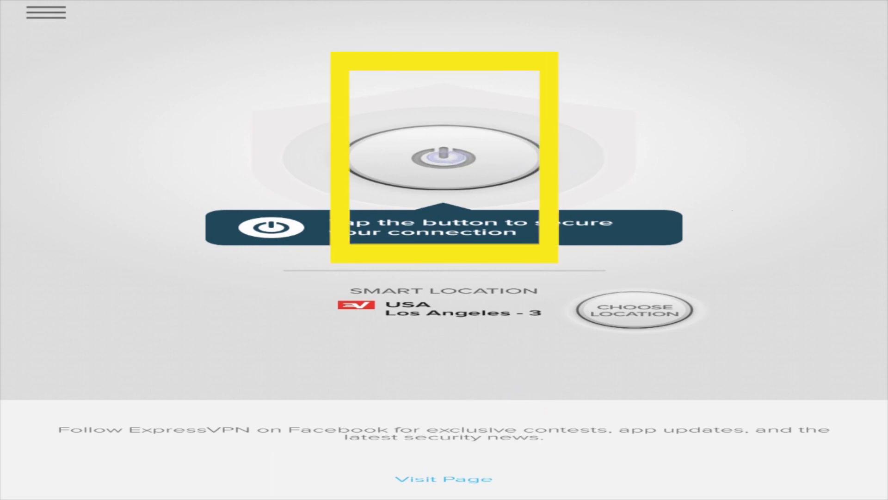
pyautogui.click(443, 156)
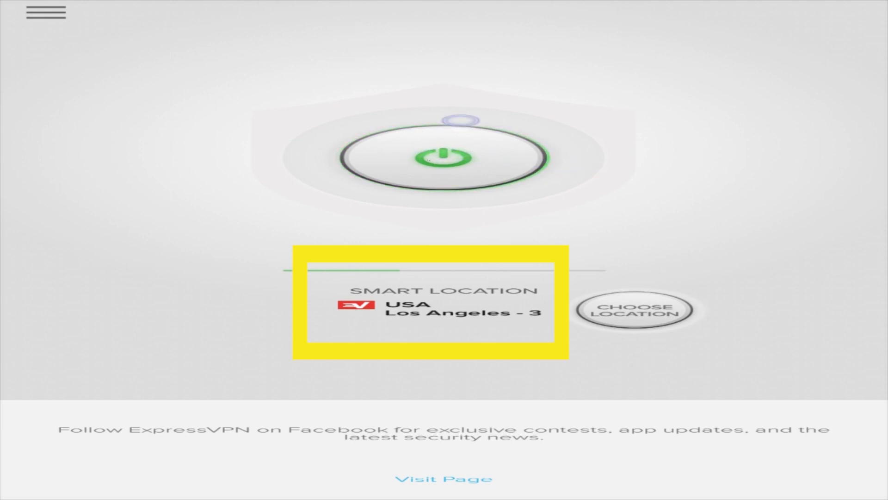
pyautogui.click(444, 157)
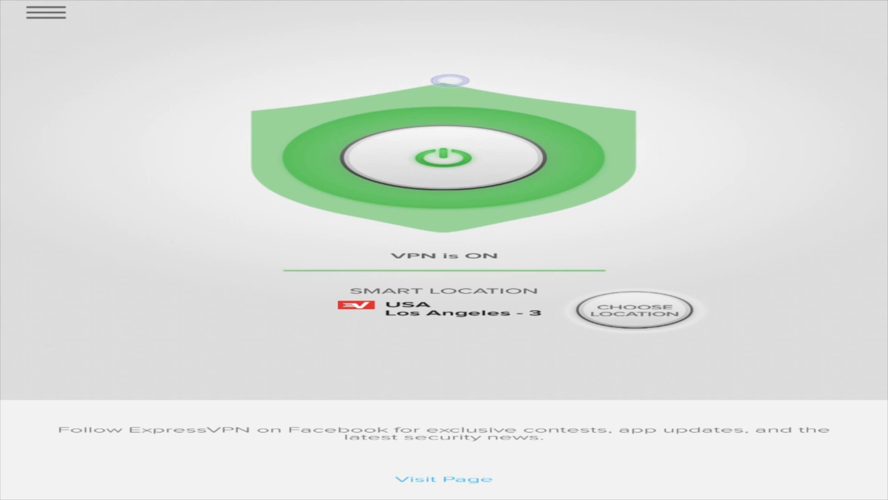
pyautogui.click(443, 159)
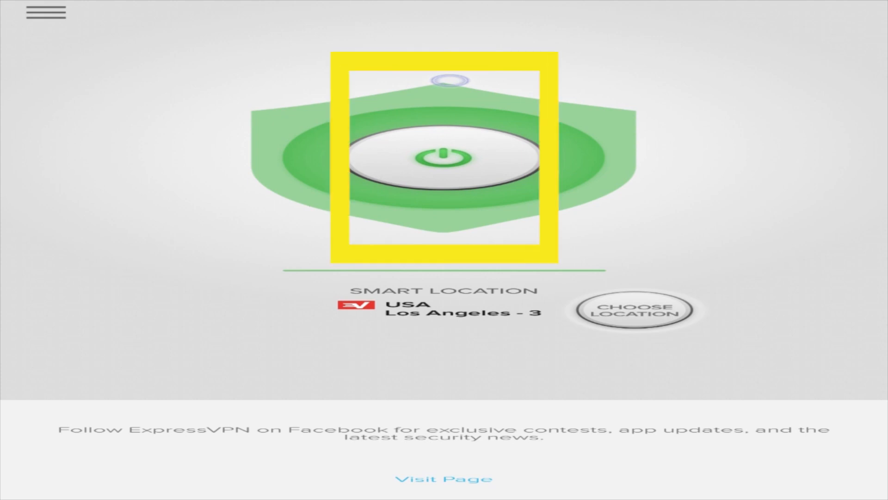
pyautogui.click(443, 157)
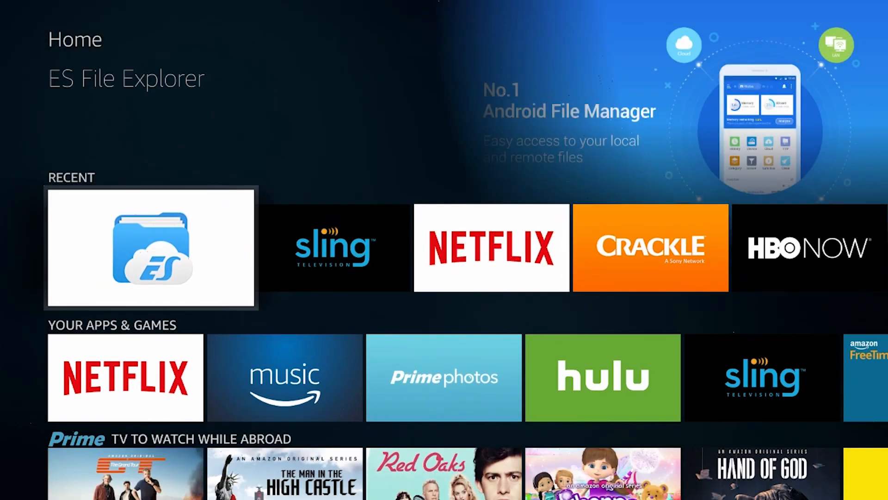
# - Uninstall ExpressVPN from ES File Explorer's app list and confirm the removal
pyautogui.click(151, 247)
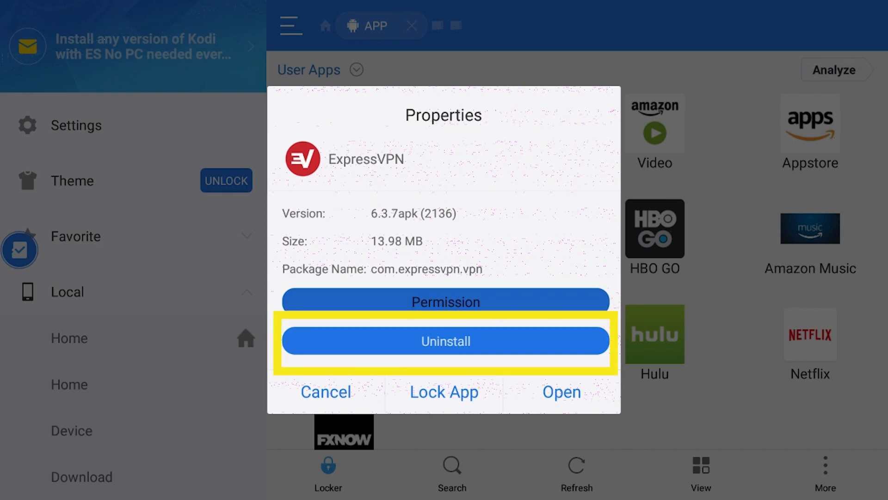
pyautogui.click(445, 341)
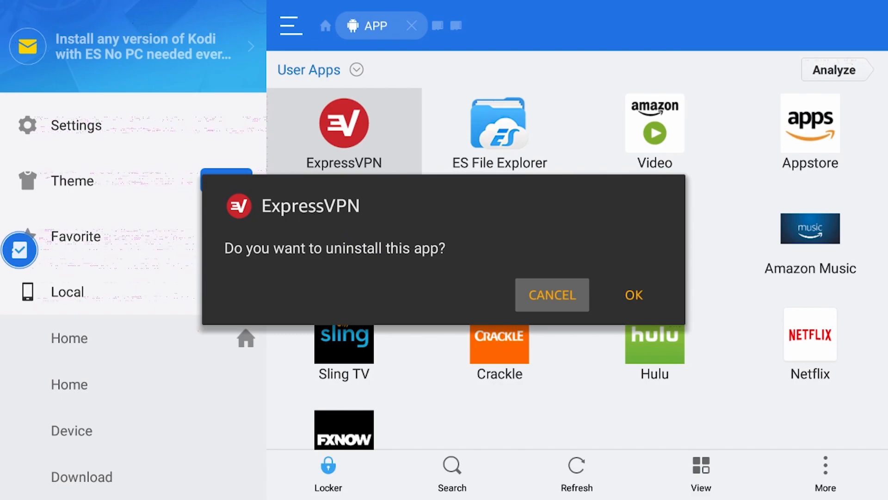
pyautogui.click(633, 294)
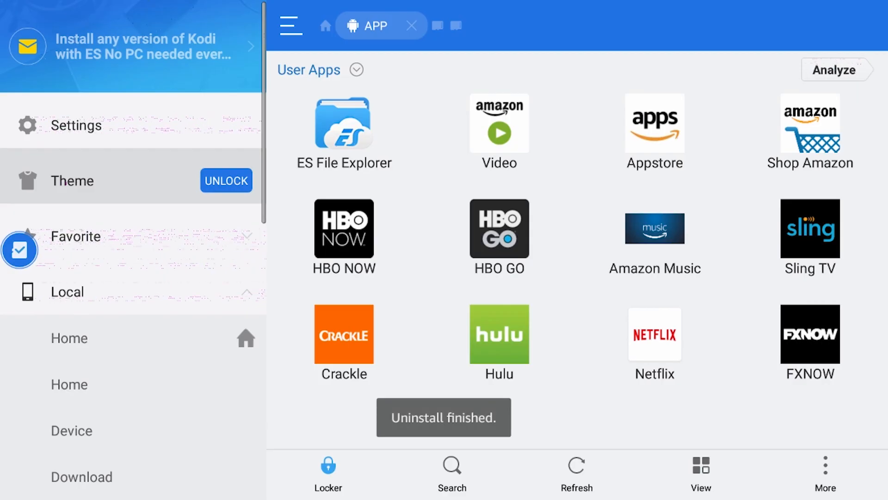